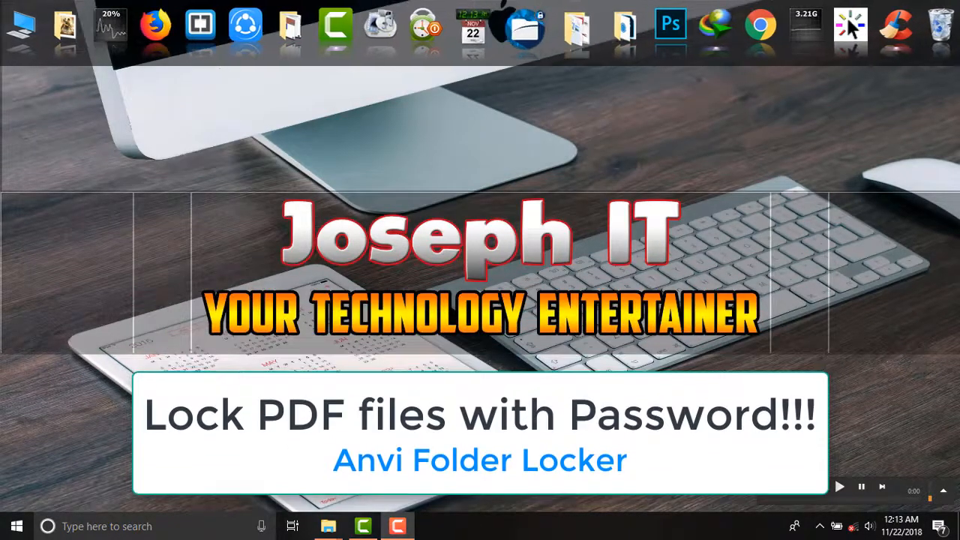
{"action": "mouse_move", "coordinate": [518, 45]}
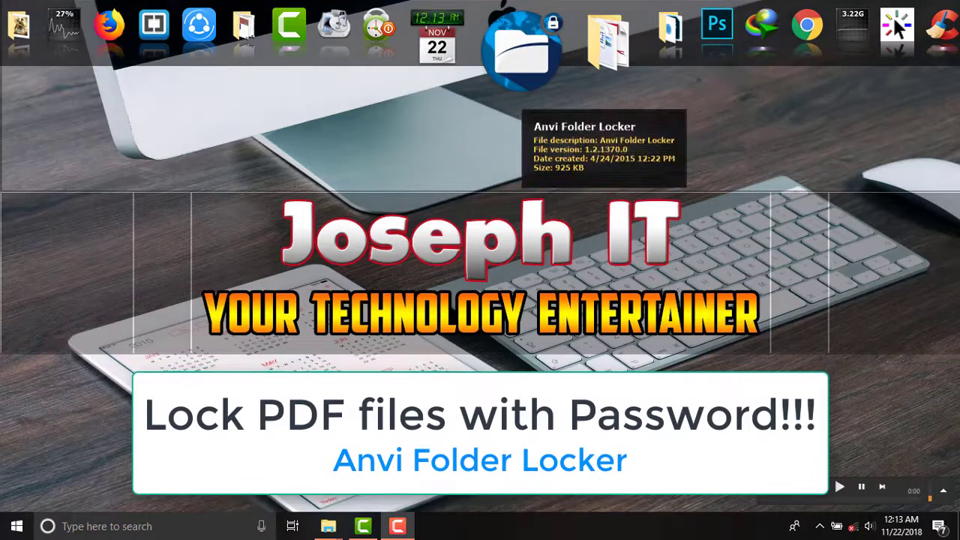
- Launch Anvi Folder Locker and log in with the master password to reach the Home list
{"action": "left_click", "coordinate": [839, 486]}
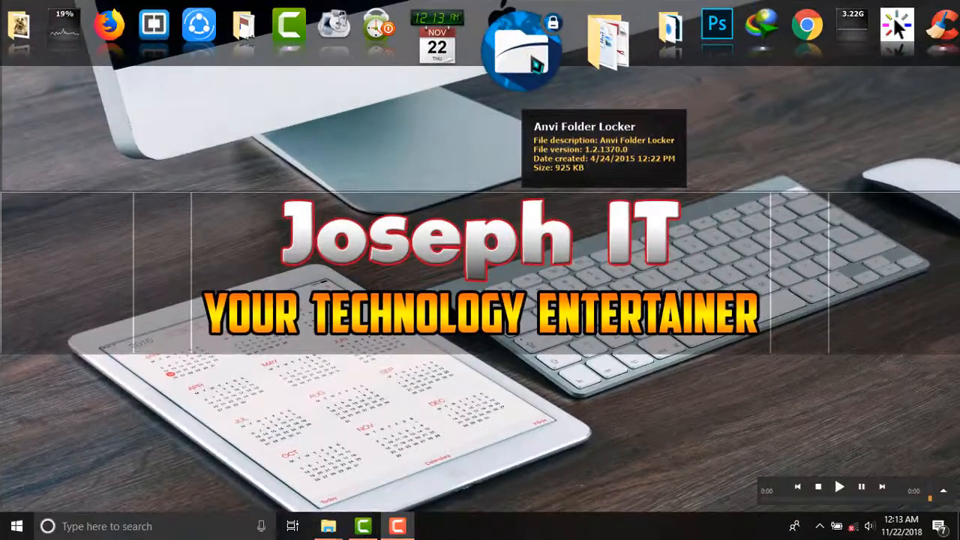
{"action": "left_click", "coordinate": [520, 53]}
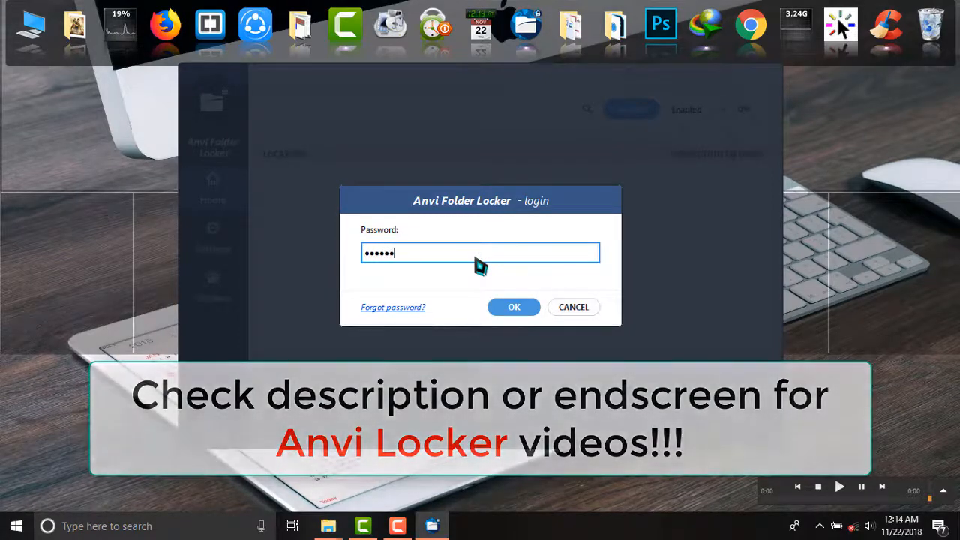
{"action": "left_click", "coordinate": [512, 306]}
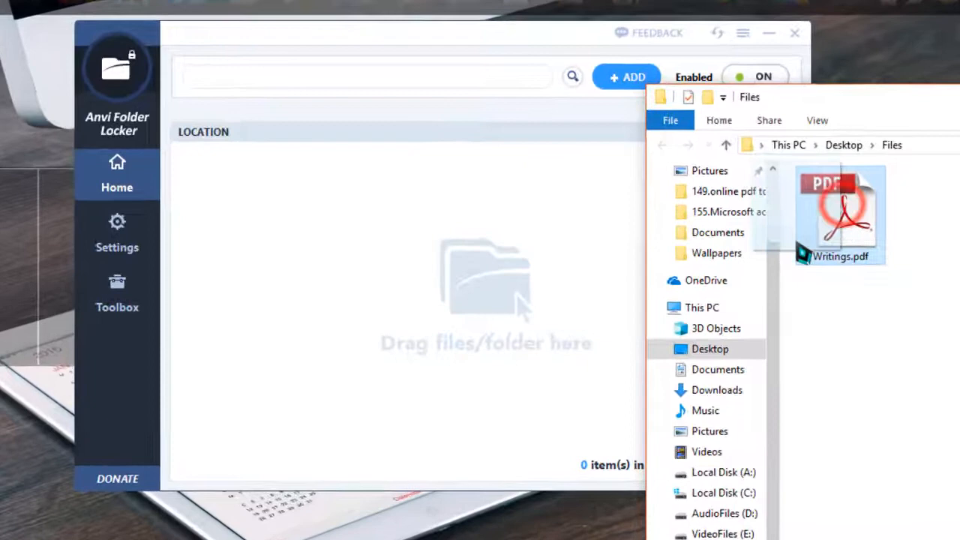
- Drag Writings.pdf from the Files folder into Anvi Folder Locker's protected list
{"action": "left_click_drag", "start_coordinate": [840, 213], "coordinate": [420, 293]}
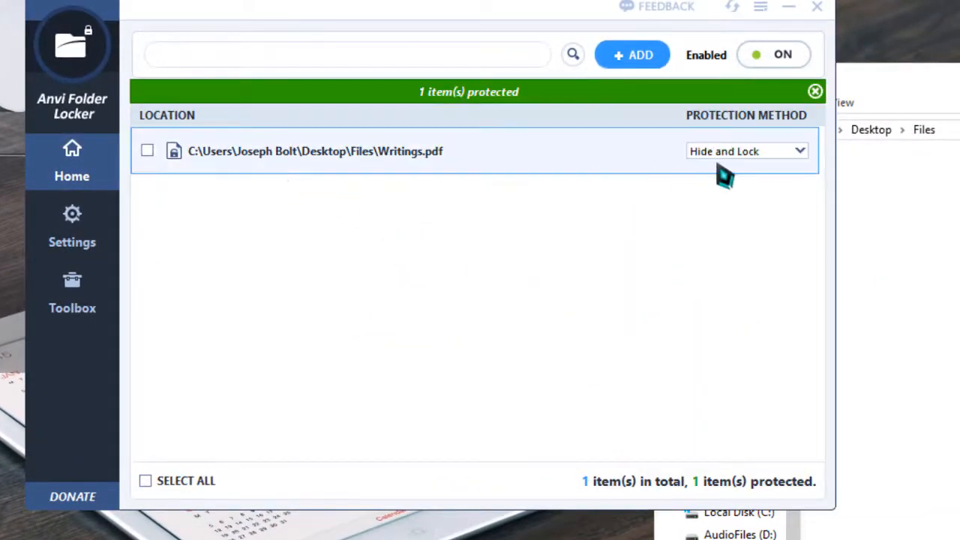
{"action": "mouse_move", "coordinate": [727, 165]}
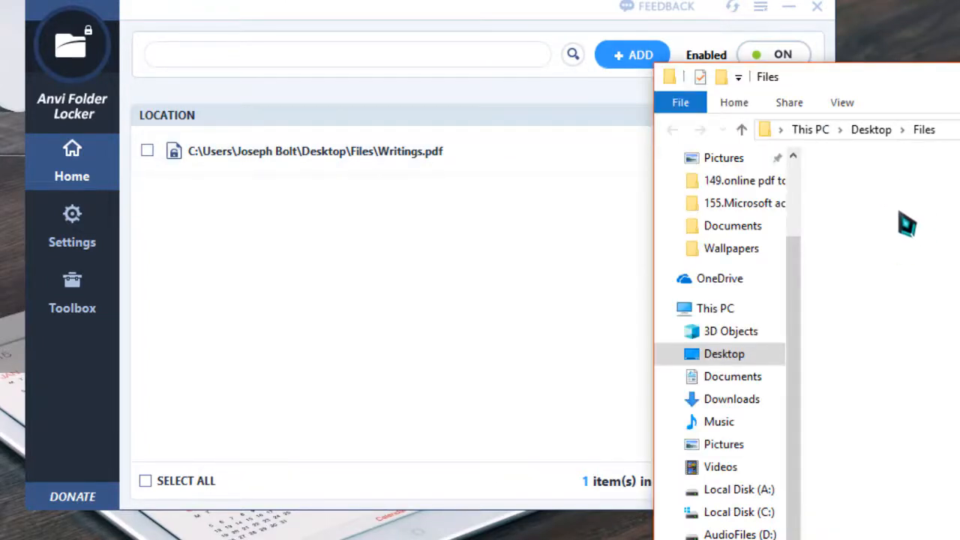
{"action": "mouse_move", "coordinate": [552, 22]}
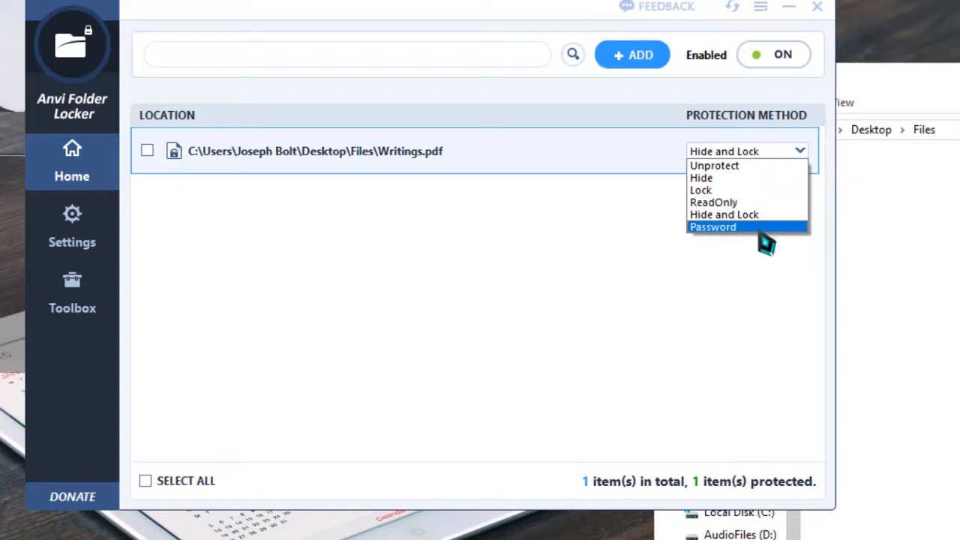
- Set Writings.pdf to Password protection using the default master password and confirm
{"action": "left_click", "coordinate": [711, 227]}
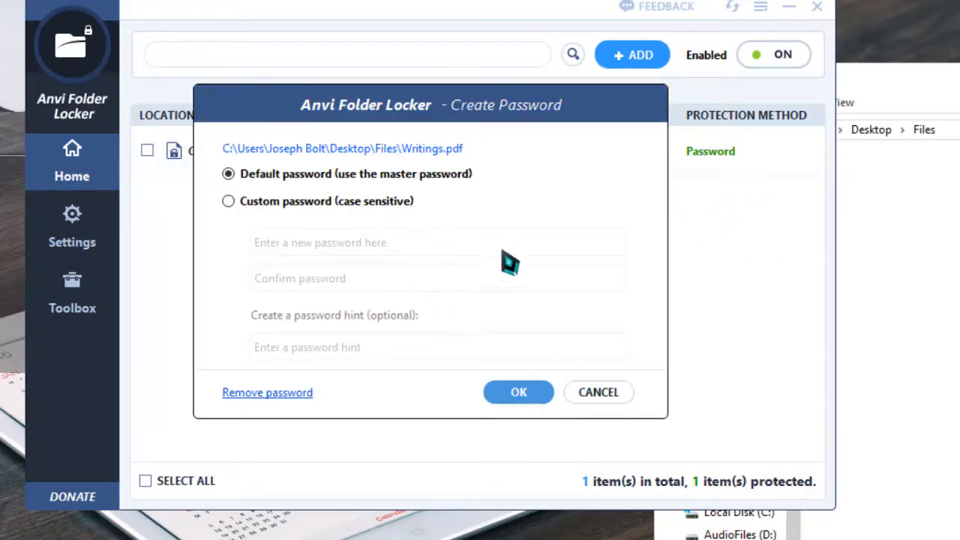
{"action": "mouse_move", "coordinate": [537, 240]}
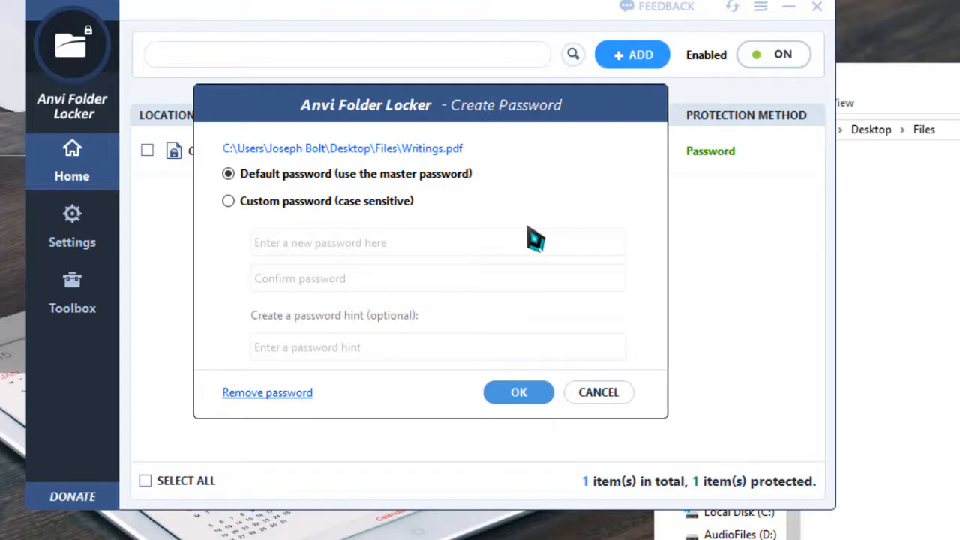
{"action": "mouse_move", "coordinate": [393, 192]}
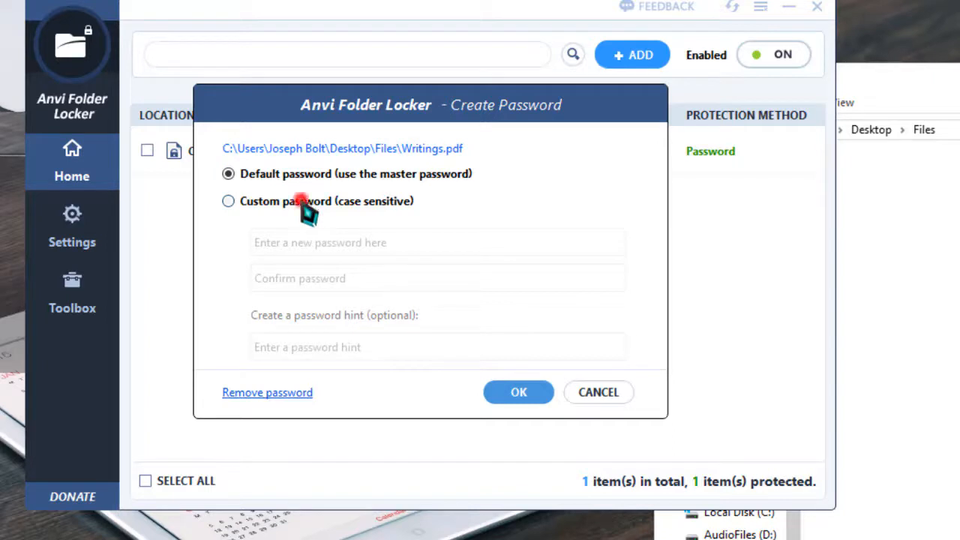
{"action": "left_click", "coordinate": [228, 201]}
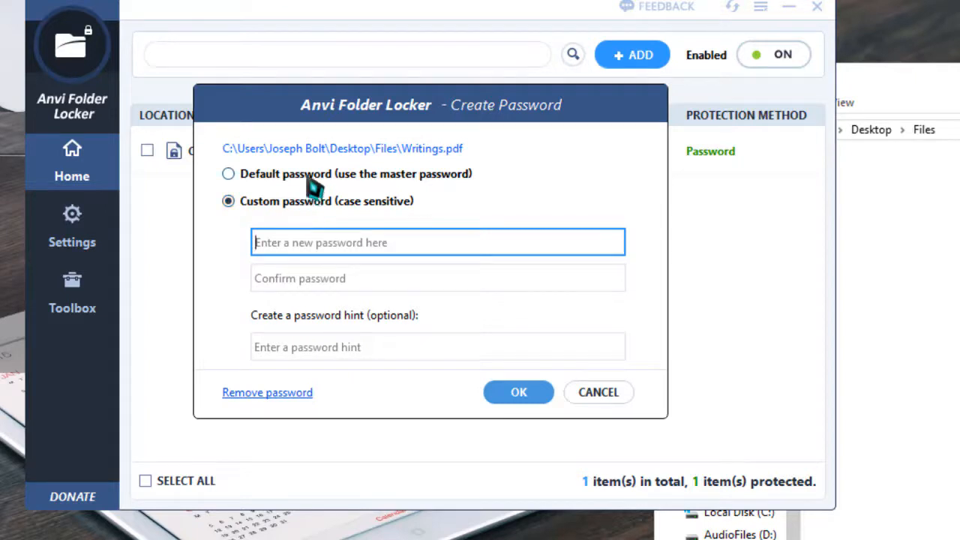
{"action": "left_click", "coordinate": [228, 174]}
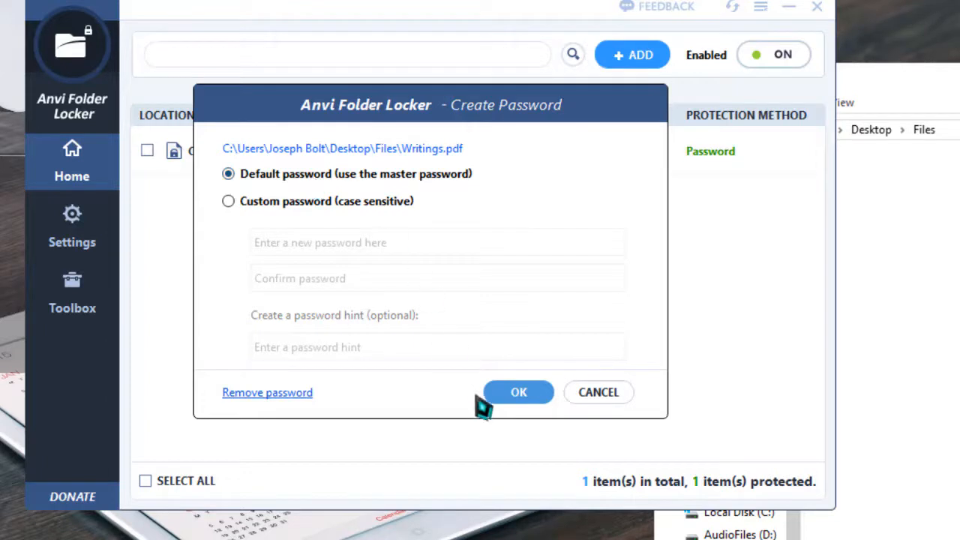
{"action": "left_click", "coordinate": [519, 391]}
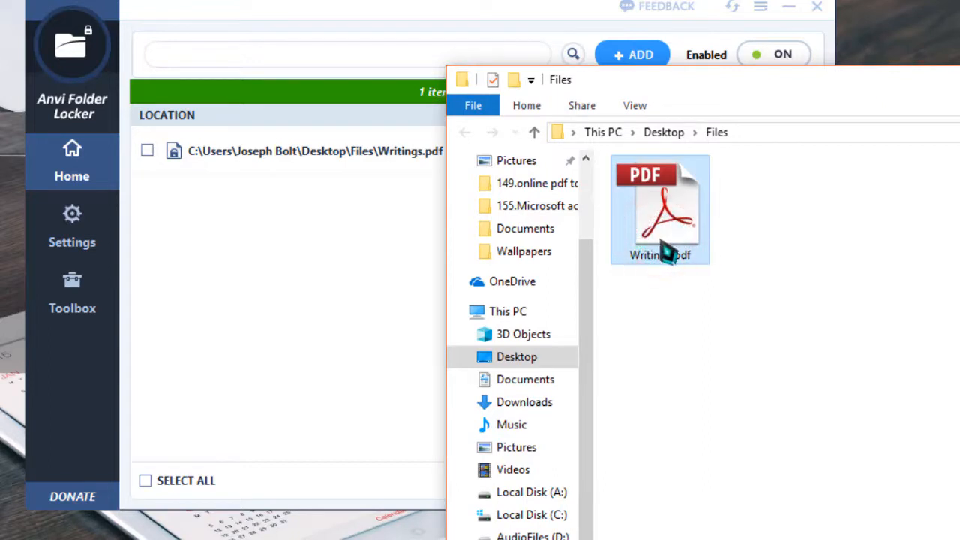
{"action": "mouse_move", "coordinate": [672, 248]}
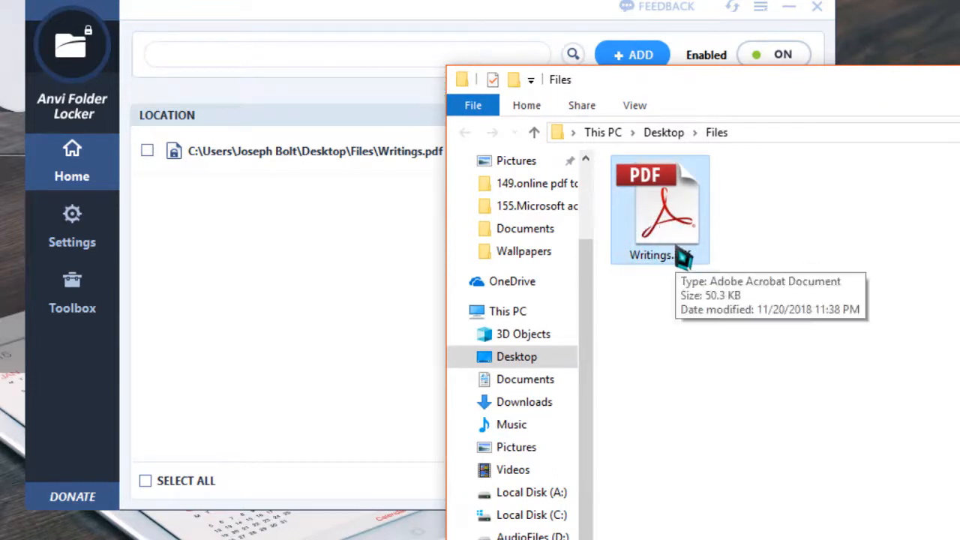
- Open Writings.pdf from File Explorer, enter its password at the Locked item prompt, and view it in Adobe Reader
{"action": "double_click", "coordinate": [659, 209]}
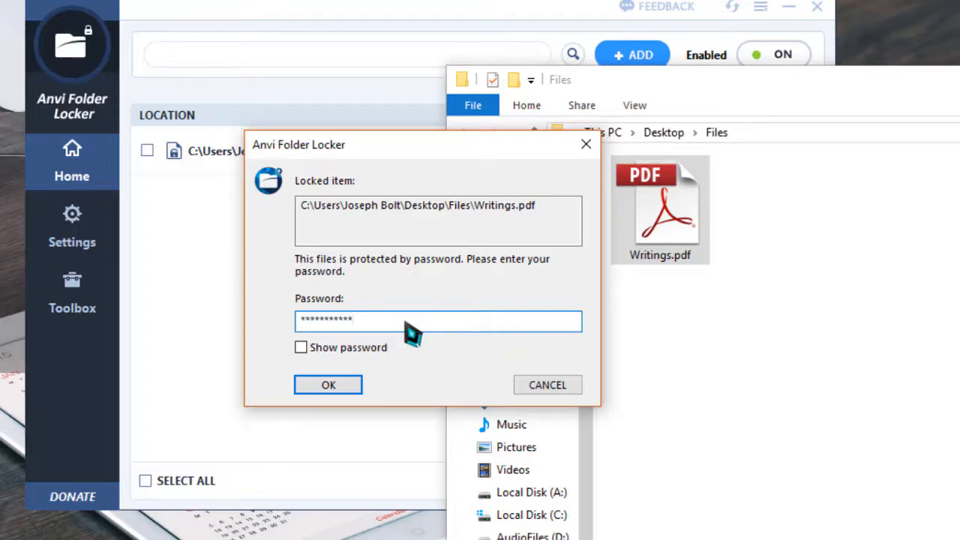
{"action": "left_click", "coordinate": [327, 384]}
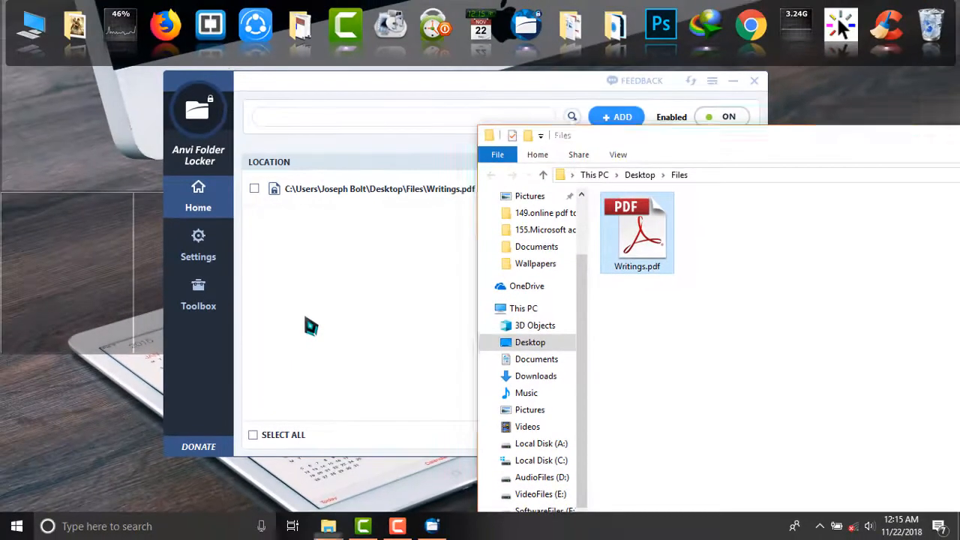
{"action": "double_click", "coordinate": [636, 233]}
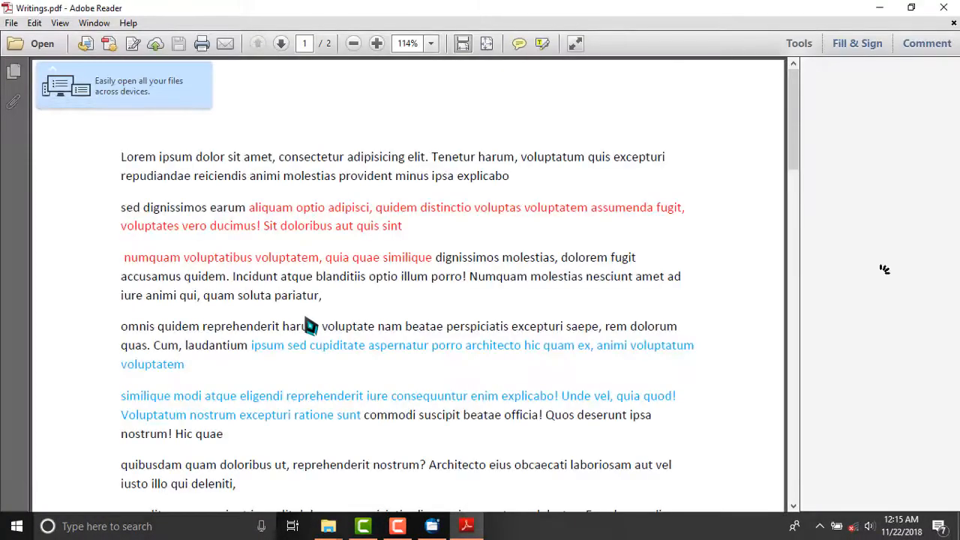
{"action": "mouse_move", "coordinate": [726, 314]}
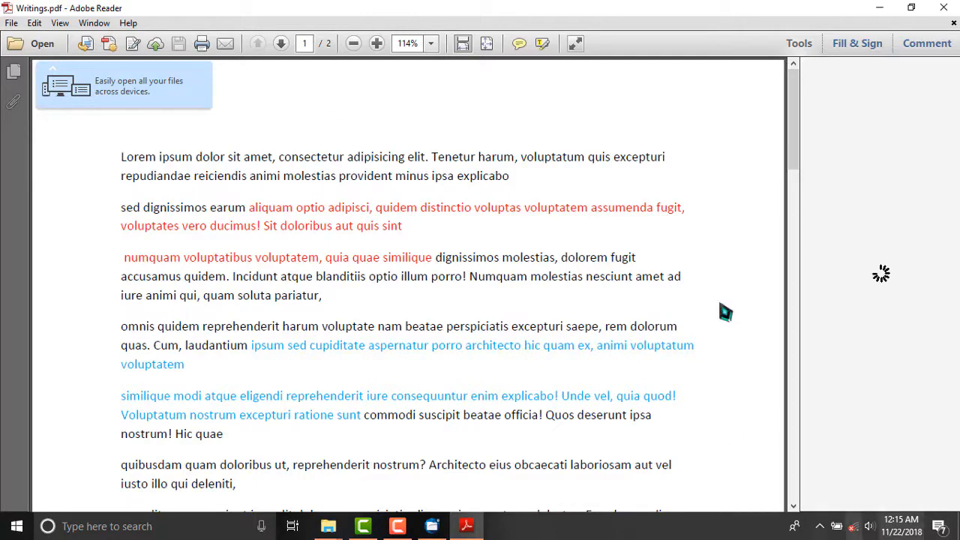